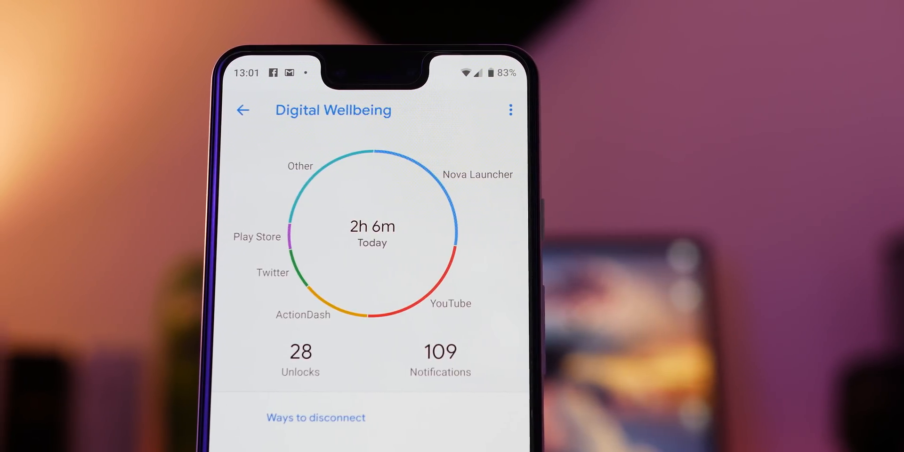
# Step: Review the screen time and unlock charts, switching between the Daily and Hourly views
pyautogui.scroll(-3)
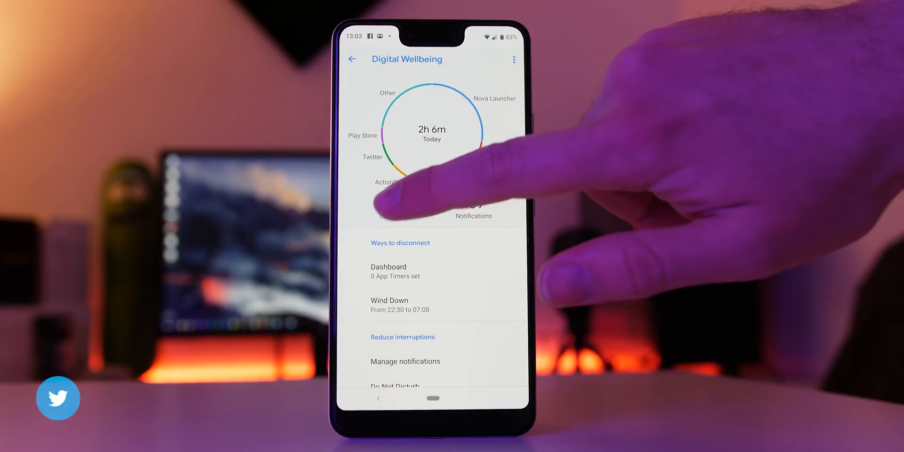
pyautogui.click(388, 267)
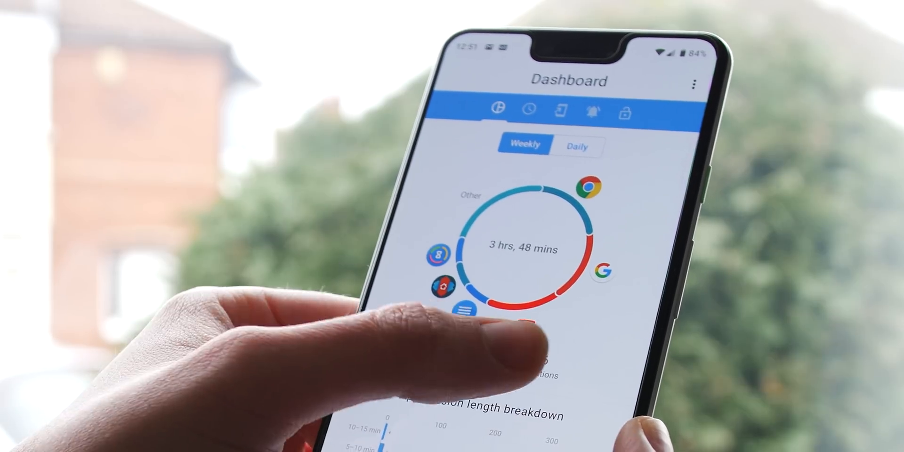
pyautogui.click(575, 146)
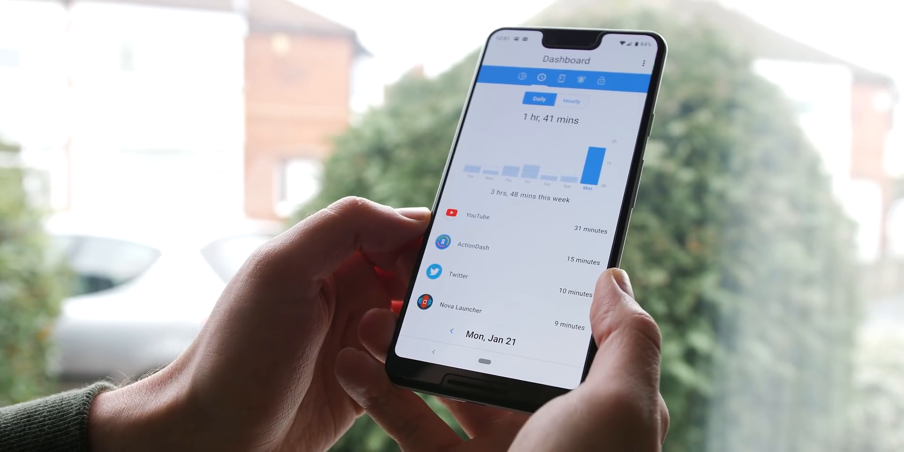
pyautogui.click(561, 78)
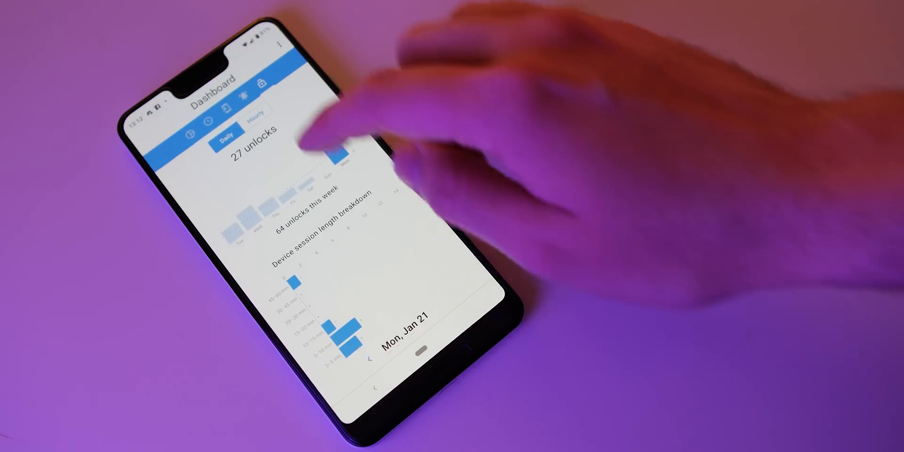
# Step: Return to the weekly overview (64 unlocks, 656 notifications) and show the overflow menu with Settings and Help
pyautogui.click(255, 112)
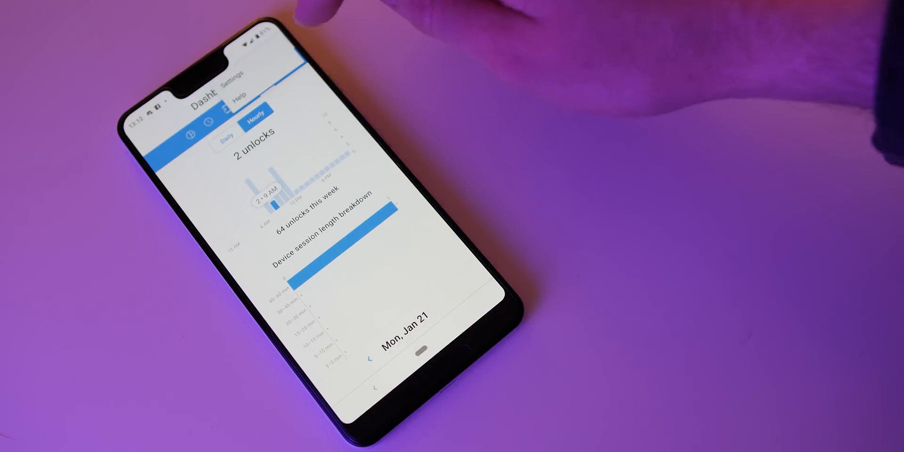
pyautogui.click(232, 75)
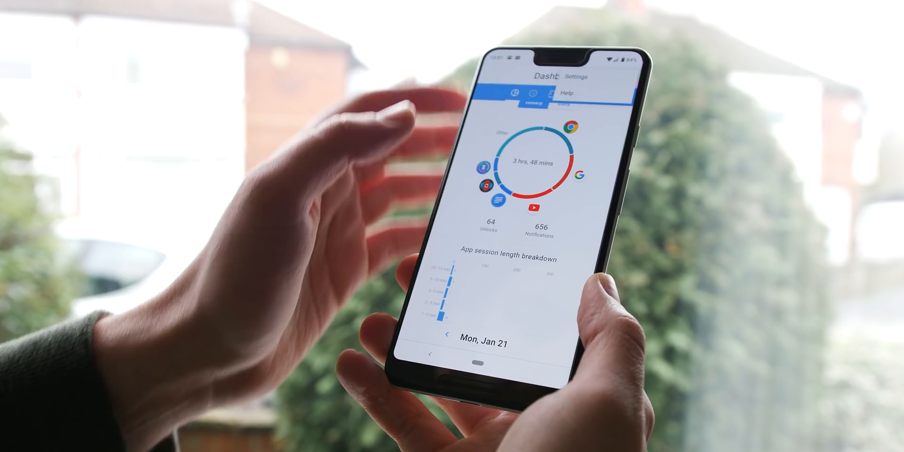
# Step: Go into Settings and show the Include system apps toggle, currently off
pyautogui.click(577, 77)
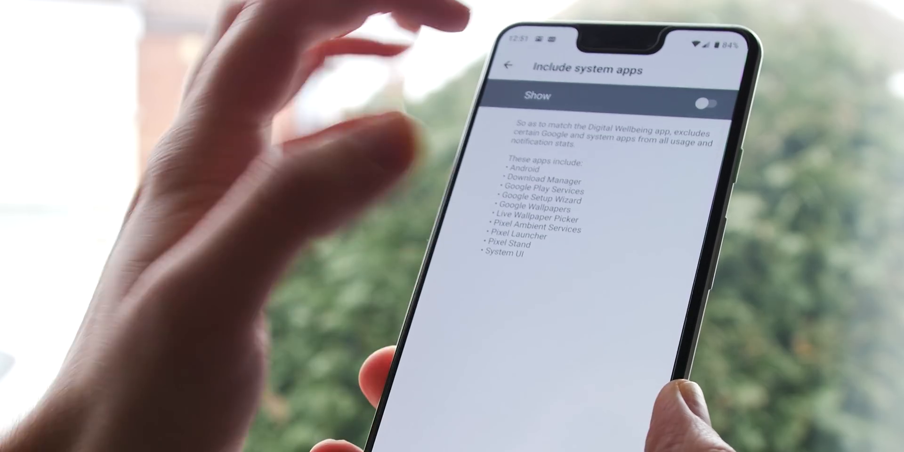
pyautogui.click(508, 65)
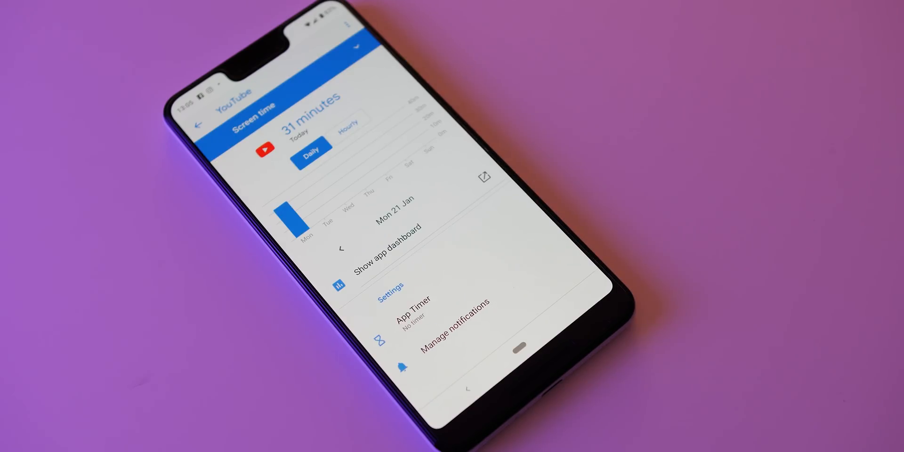
# Step: Show YouTube's screen time detail in Digital Wellbeing, 31 minutes used today
pyautogui.click(413, 305)
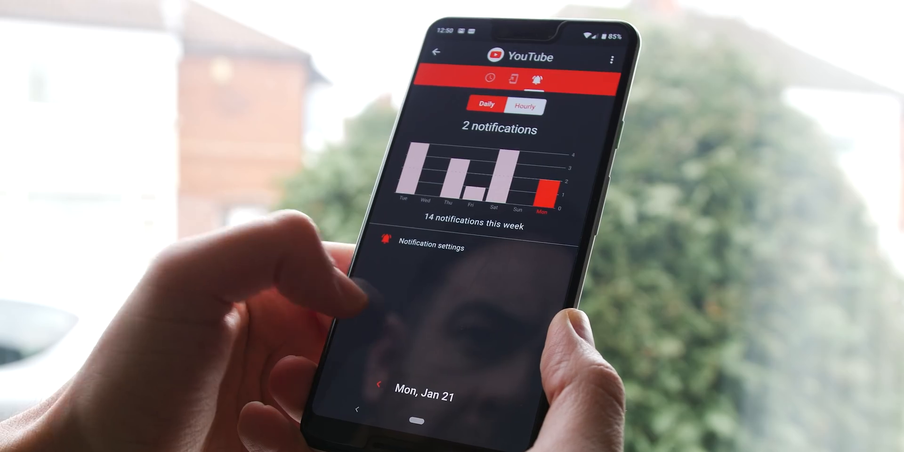
# Step: Switch YouTube's detail from notifications to screen time, then return to the weekly dashboard
pyautogui.click(502, 78)
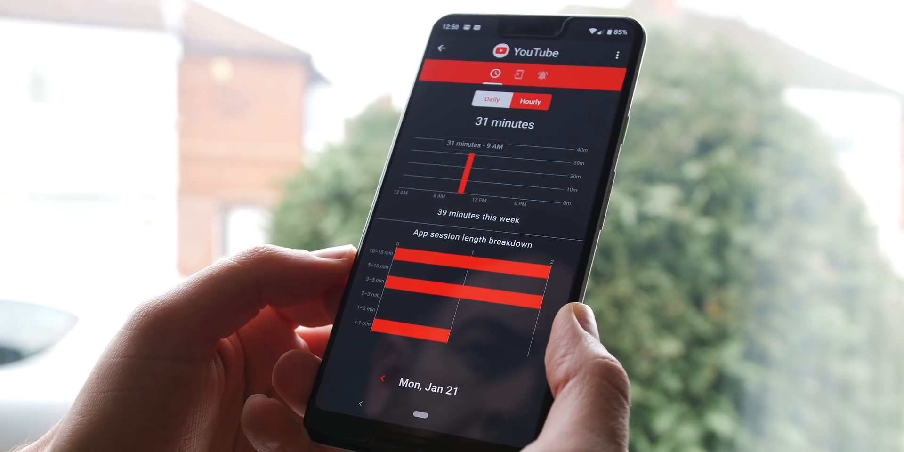
pyautogui.click(491, 102)
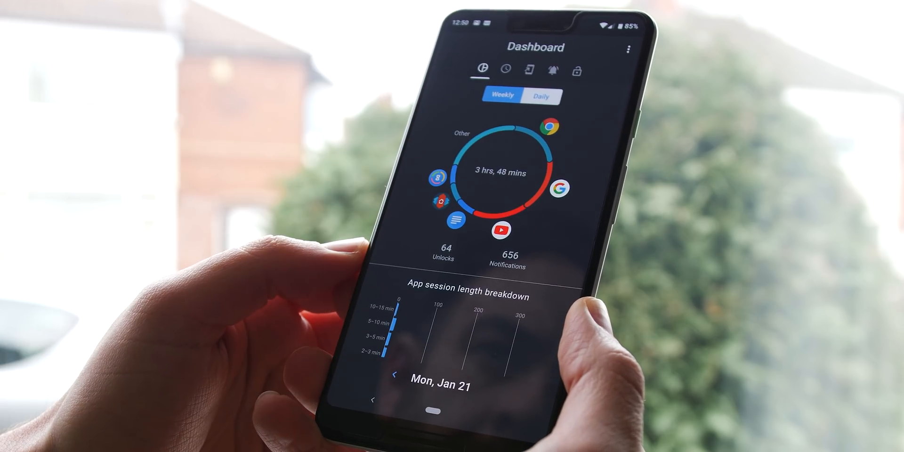
pyautogui.click(507, 71)
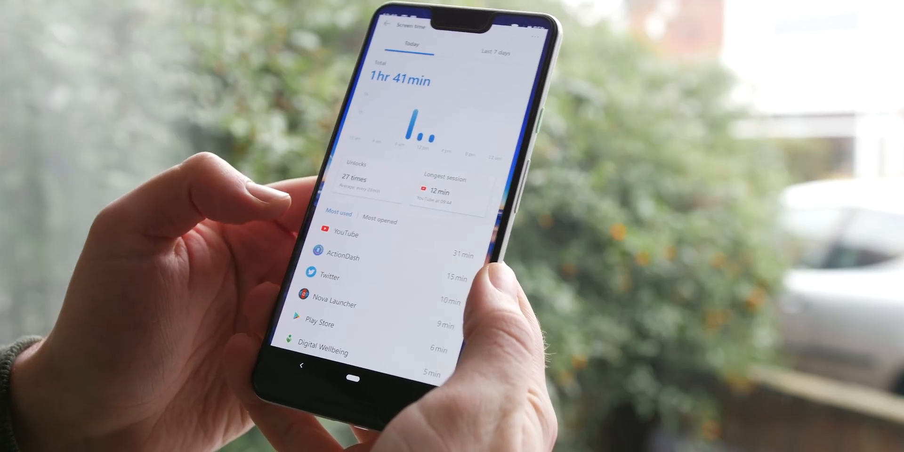
pyautogui.scroll(-3)
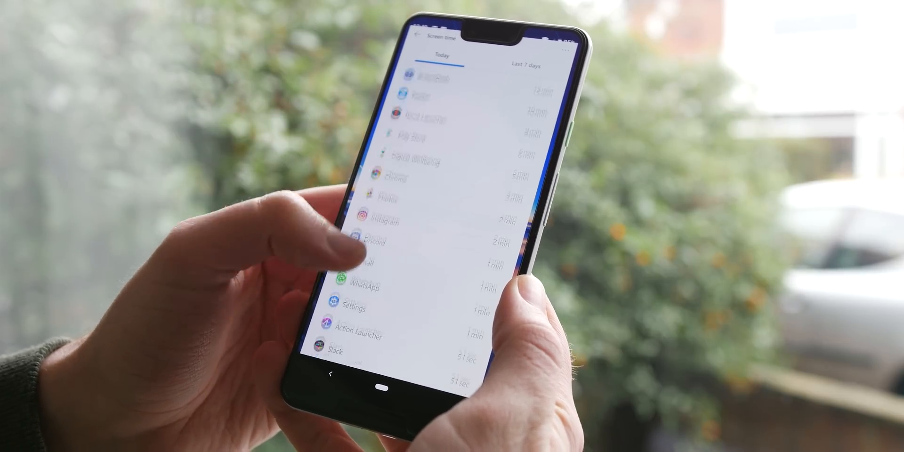
pyautogui.scroll(-3)
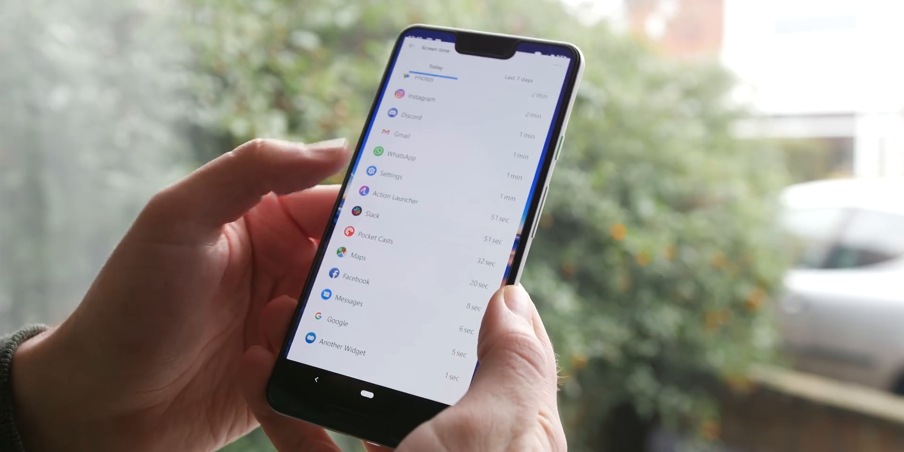